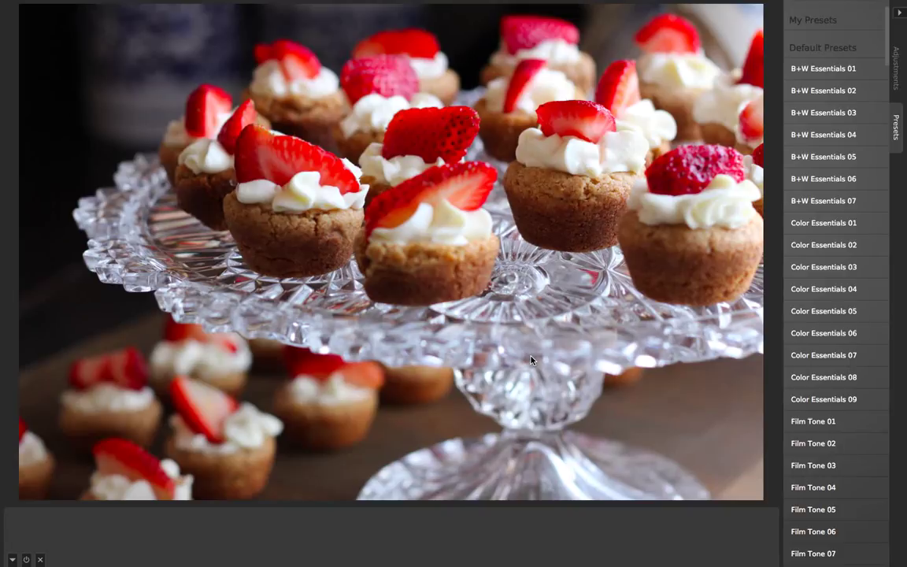
pyautogui.moveTo(834, 116)
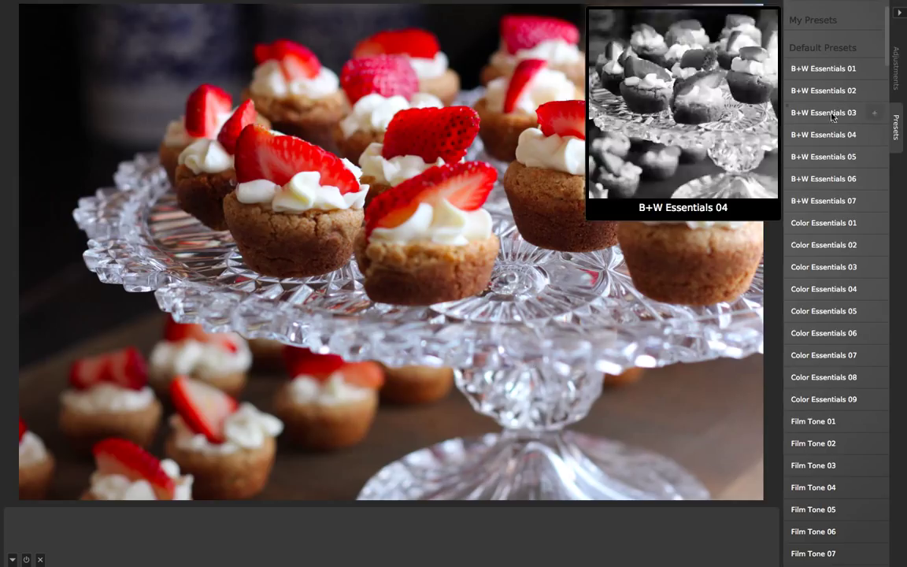
pyautogui.moveTo(823, 399)
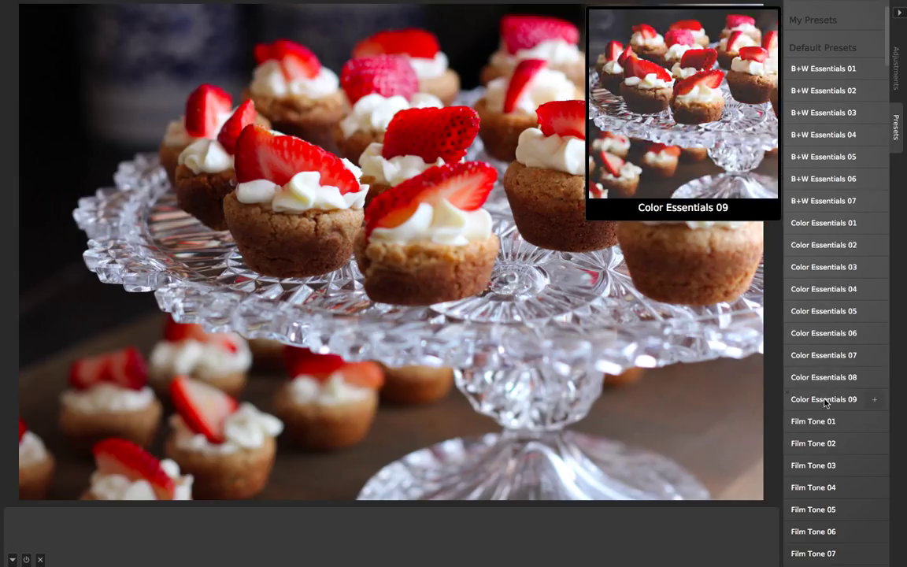
# Step: Apply the Color Essentials 09 preset, inspect gamma 87.99 and saturation 60.46, and select all three tiles
pyautogui.click(823, 399)
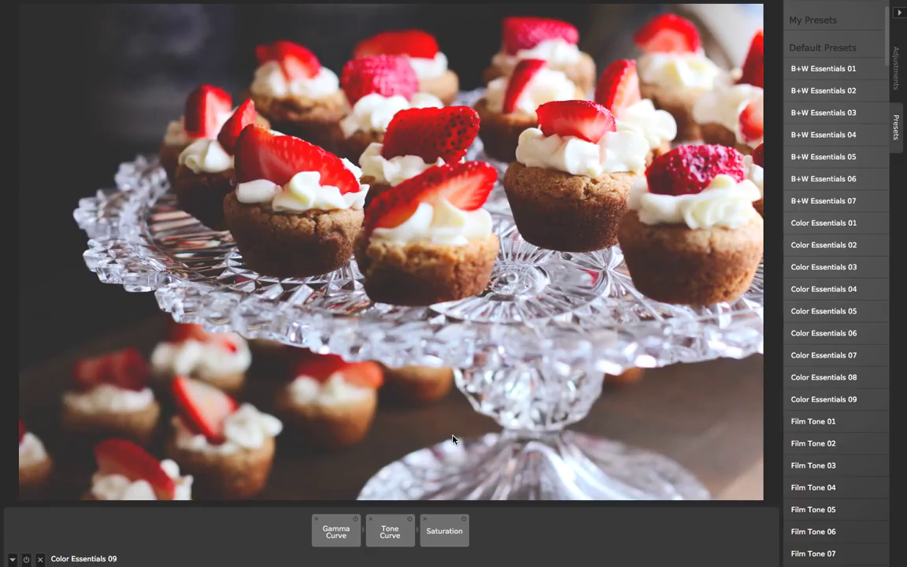
pyautogui.moveTo(431, 423)
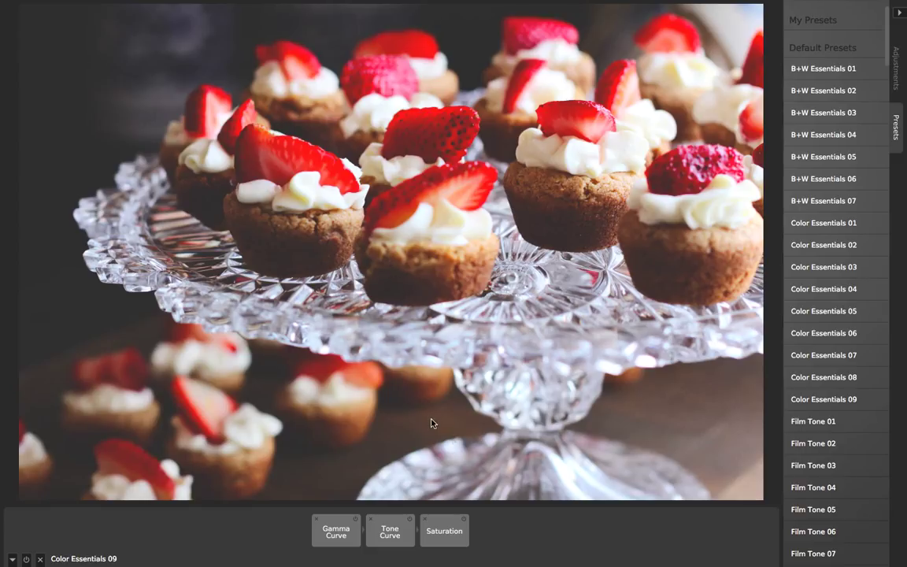
pyautogui.click(335, 529)
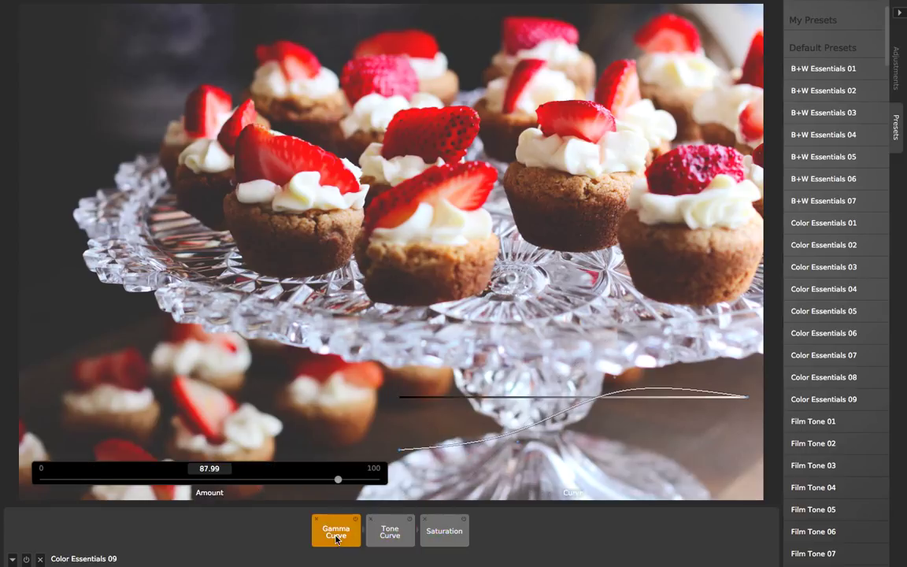
pyautogui.click(444, 530)
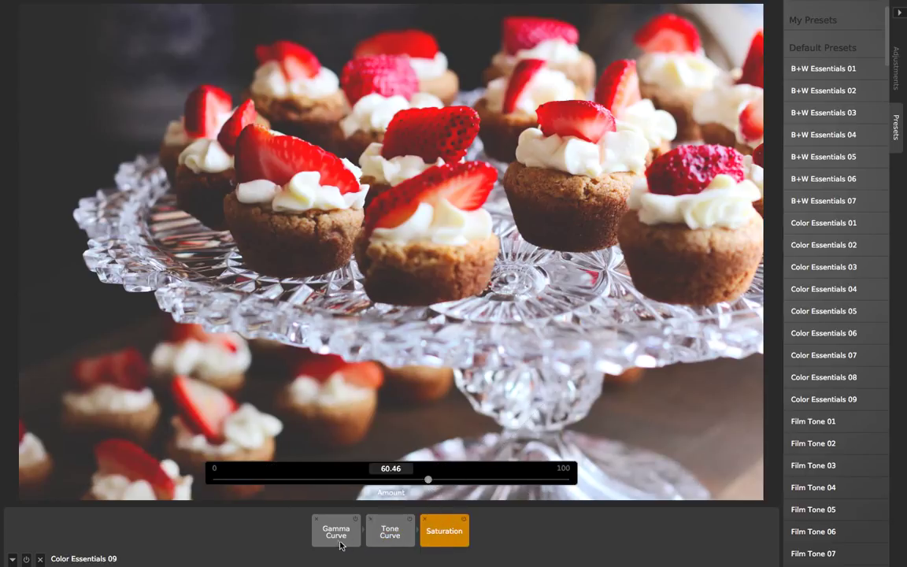
pyautogui.click(390, 532)
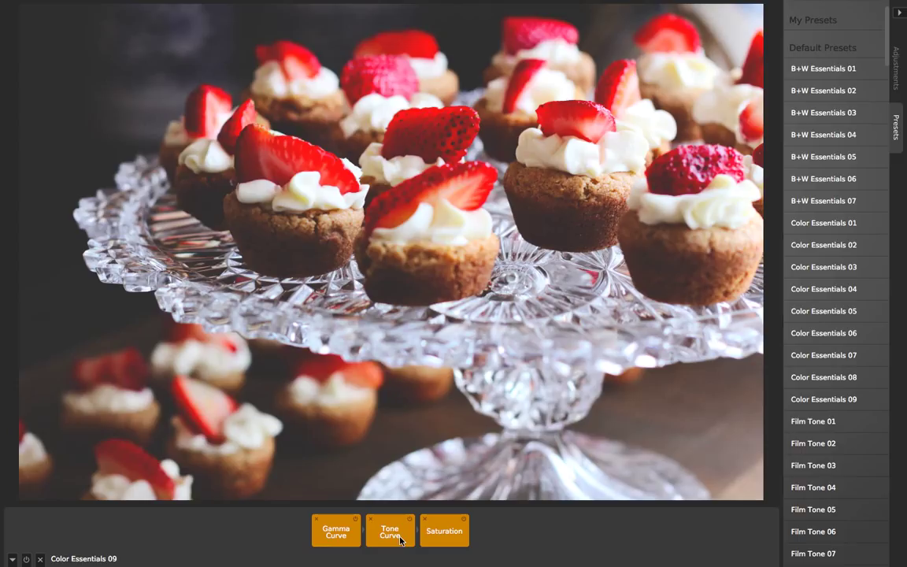
# Step: Nest the Gamma Curve, Tone Curve and Saturation tiles into one tile named 'Nested Tile'
pyautogui.rightClick(389, 531)
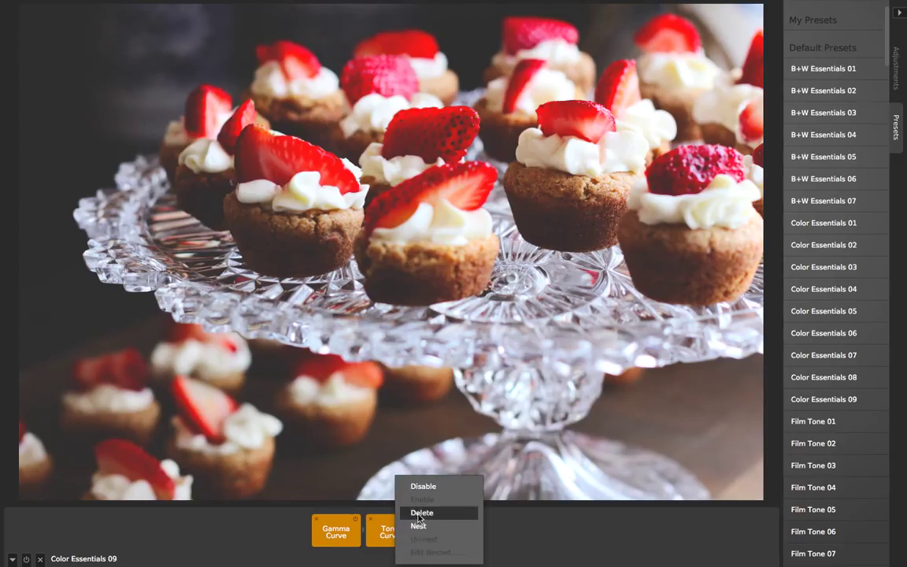
pyautogui.click(418, 525)
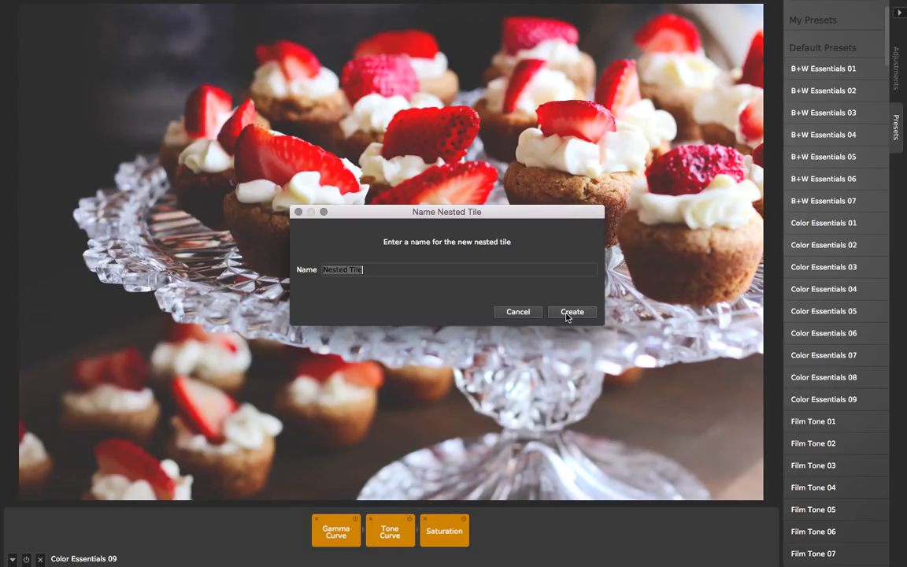
pyautogui.click(572, 312)
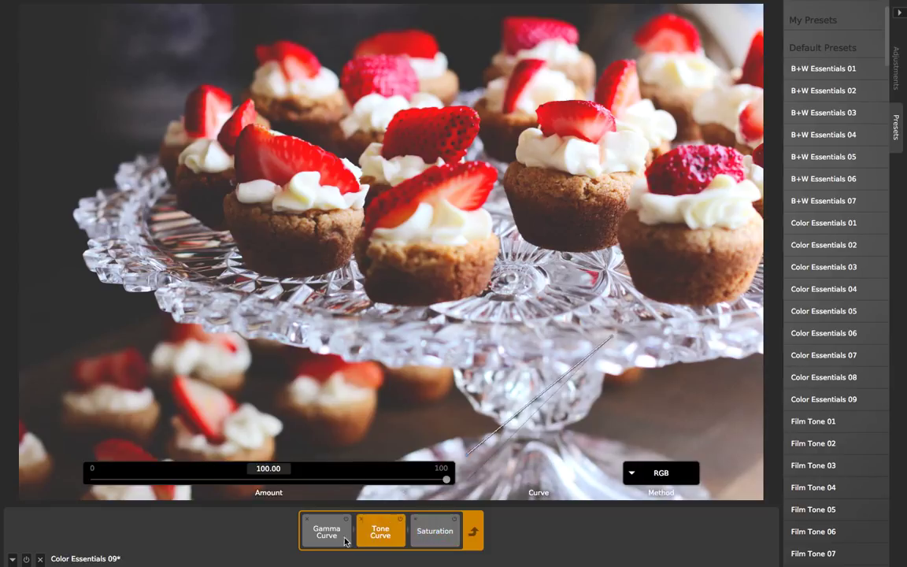
pyautogui.click(435, 531)
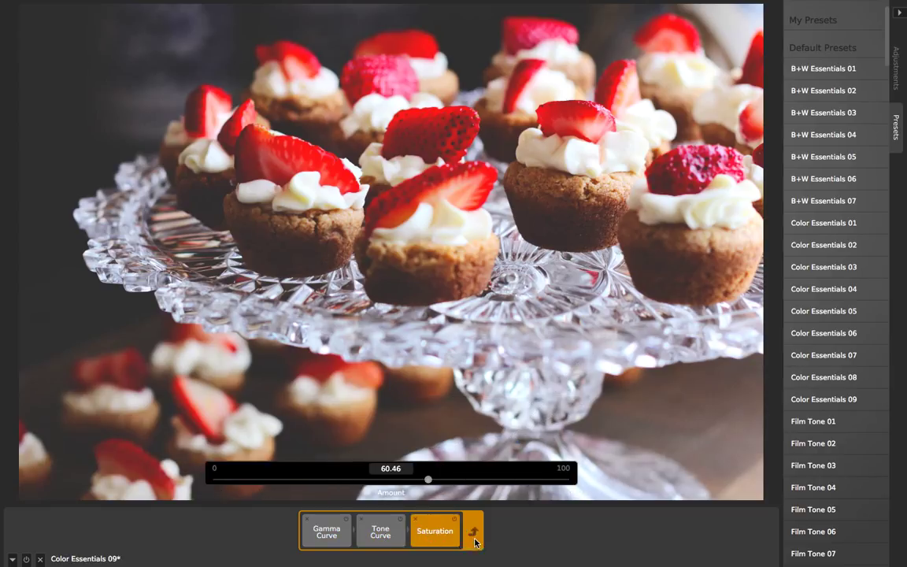
pyautogui.moveTo(427, 479); pyautogui.dragTo(569, 479)
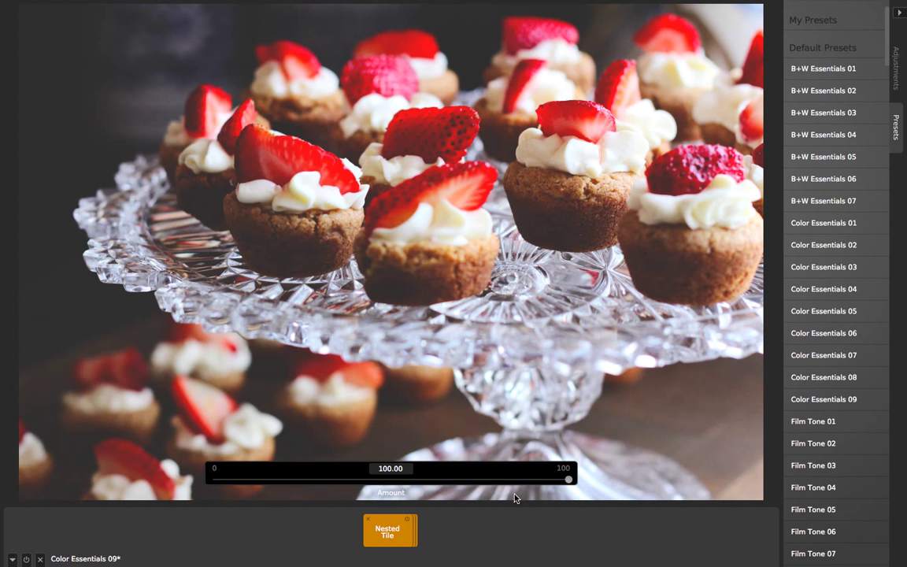
pyautogui.moveTo(569, 479); pyautogui.dragTo(533, 479)
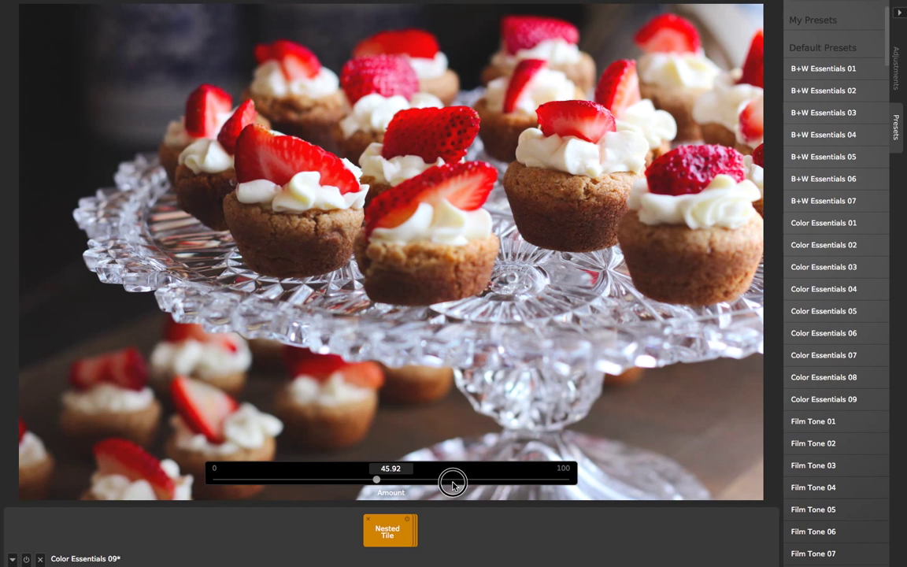
pyautogui.moveTo(377, 479); pyautogui.dragTo(526, 480)
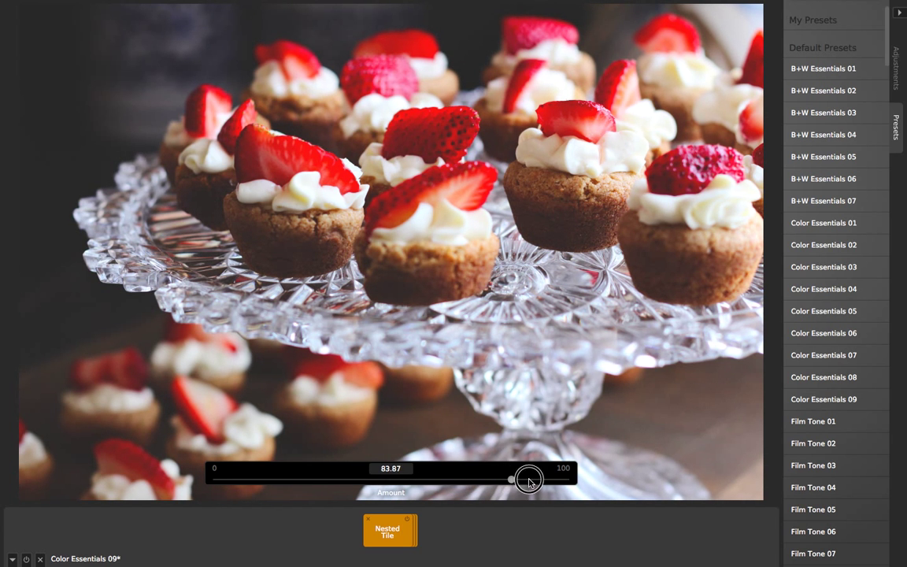
pyautogui.moveTo(527, 478); pyautogui.dragTo(570, 486)
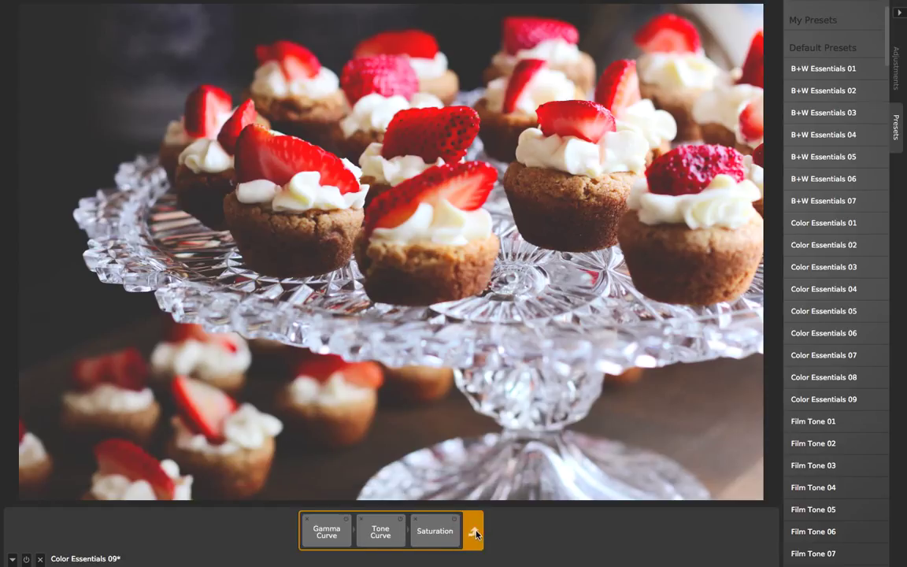
# Step: Collapse the Nested Tile, lower its Amount to about 20, then restore it to 100
pyautogui.click(473, 530)
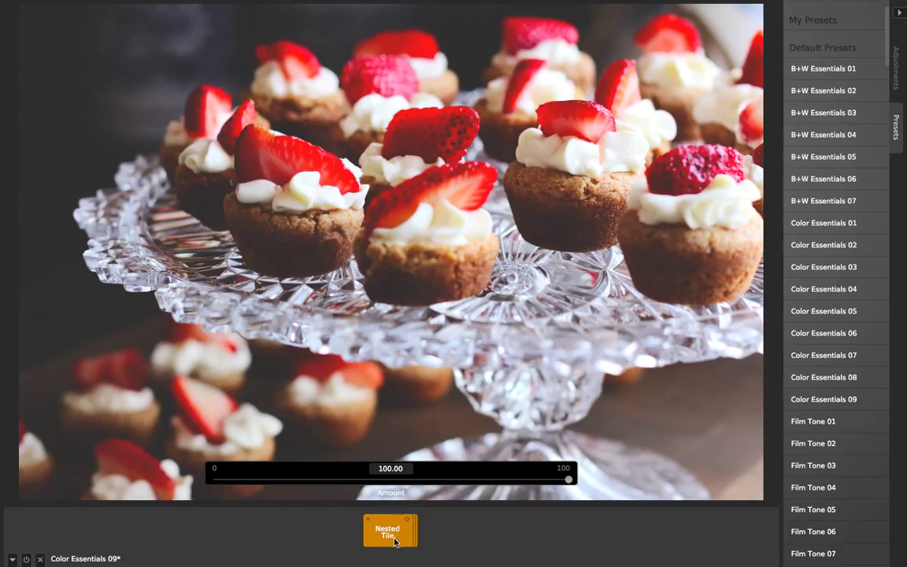
pyautogui.moveTo(568, 480); pyautogui.dragTo(564, 480)
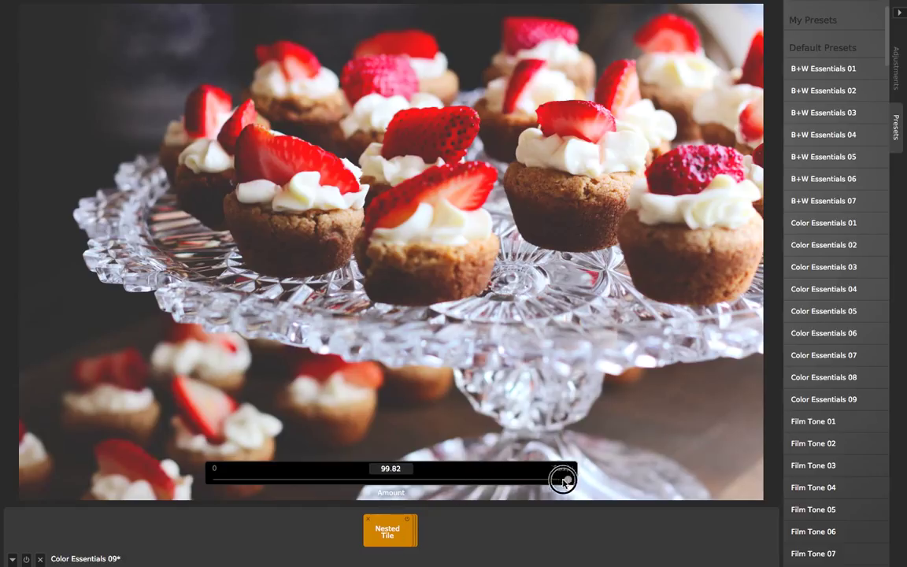
pyautogui.moveTo(564, 480); pyautogui.dragTo(472, 484)
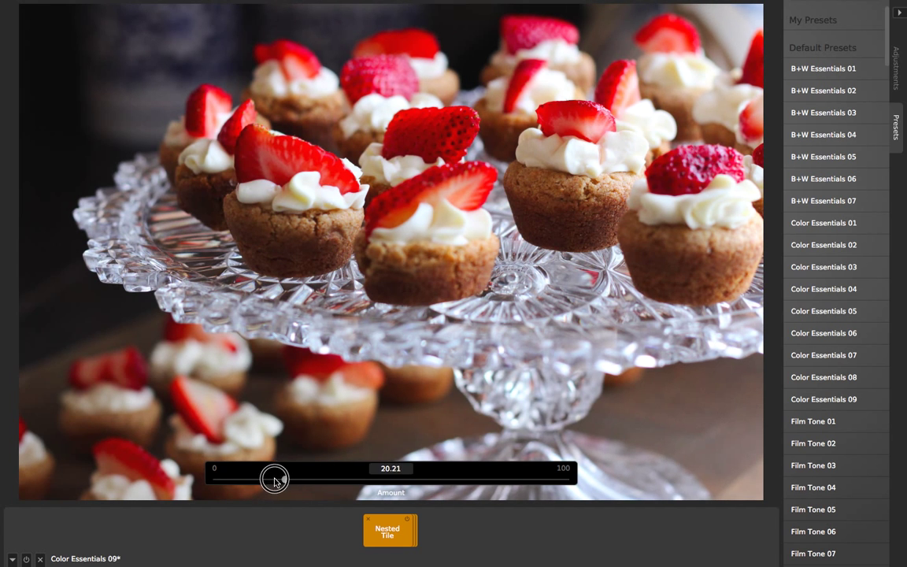
pyautogui.moveTo(276, 478); pyautogui.dragTo(569, 479)
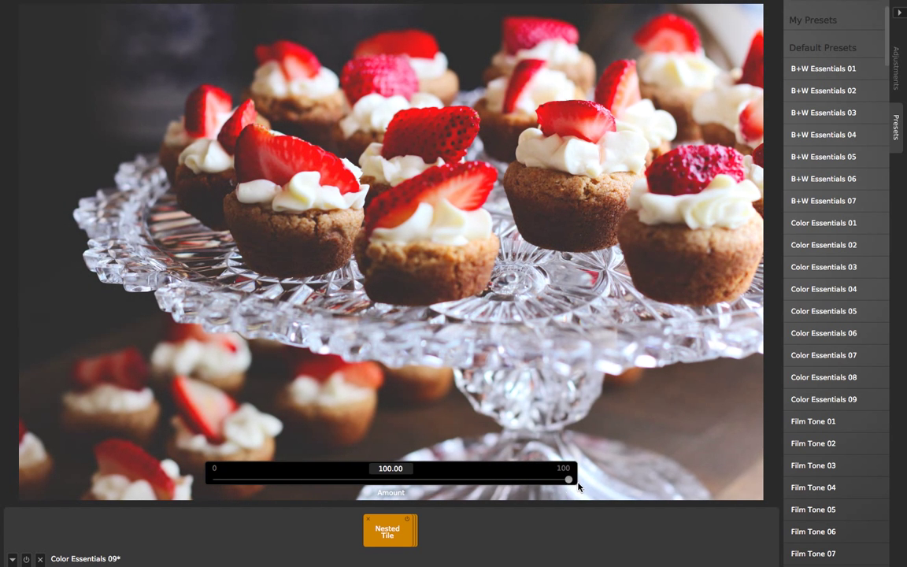